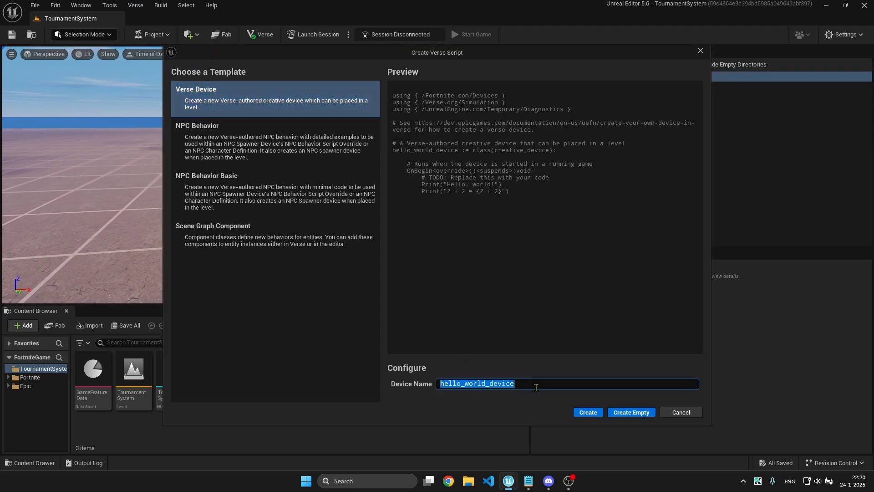
- Create a Verse Device script named Tournament_system from the Create Verse Script dialog
type("Tournament_sys")
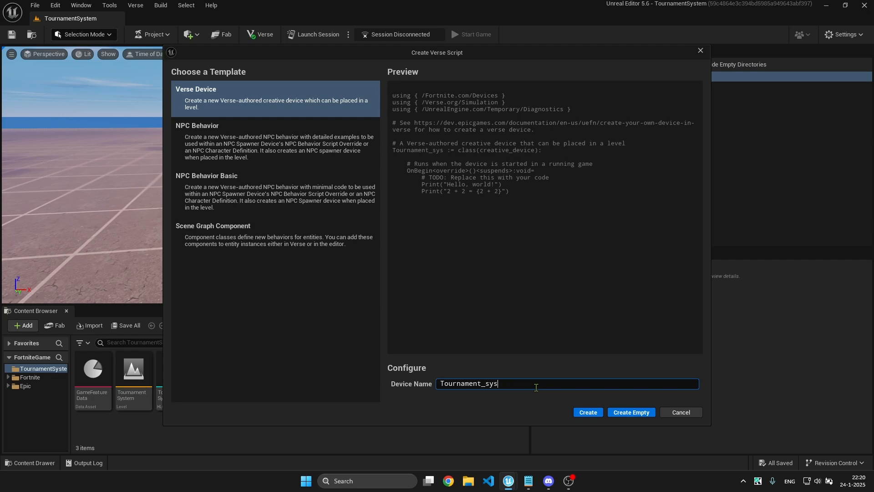
left_click(587, 412)
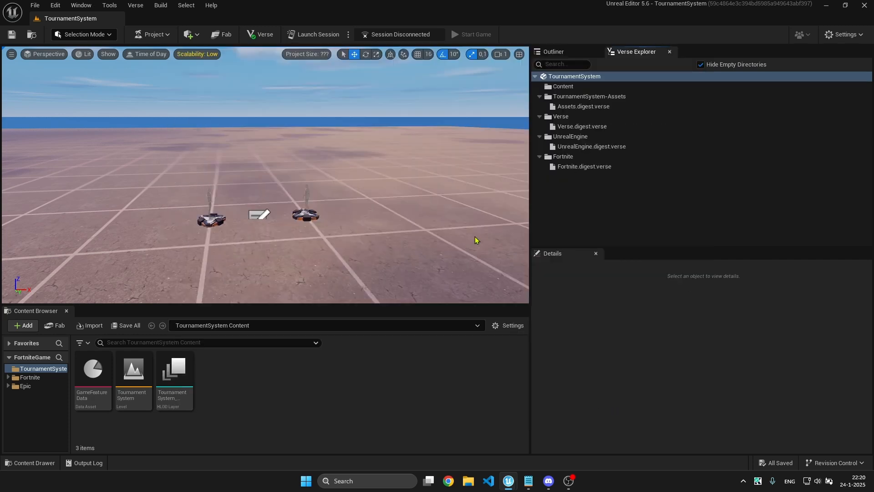
- Select Tournament_system.verse in Verse Explorer and build the Verse code into a placeable device
left_click(540, 86)
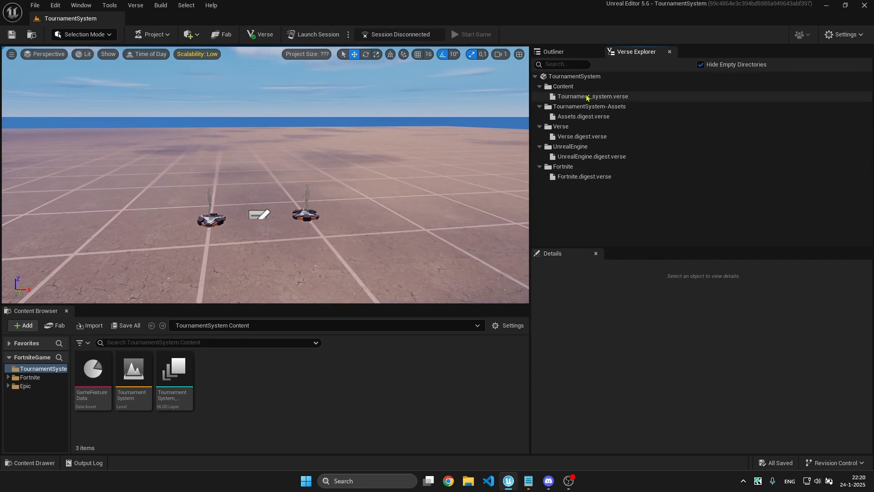
left_click(593, 96)
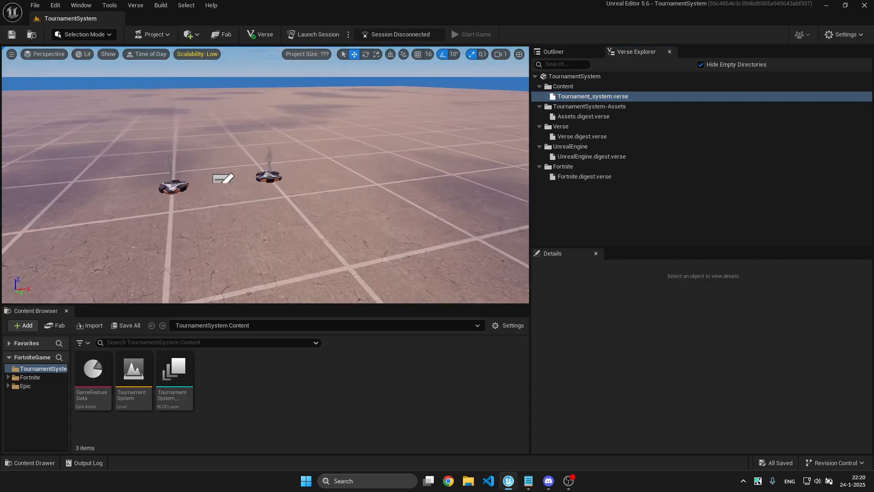
left_click(135, 6)
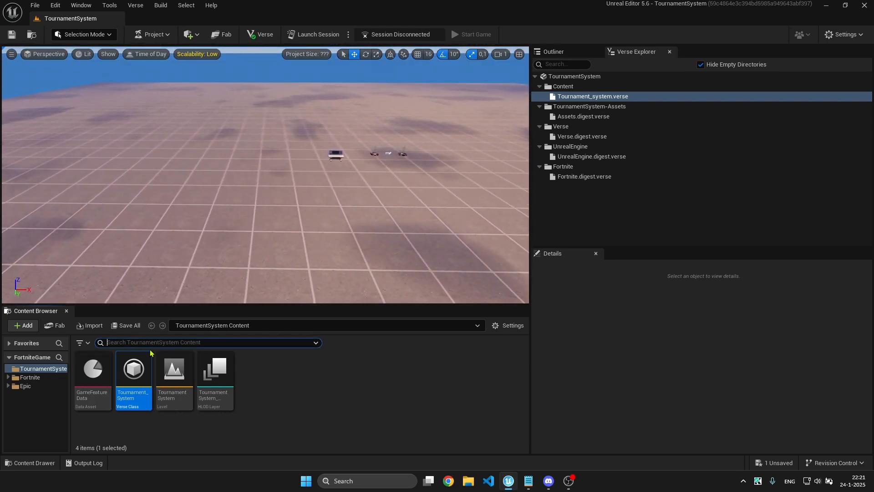
- Find Airborne Floor 07 among Fortnite assets, place it and Alt-drag duplicates into a tile row
type("telepor")
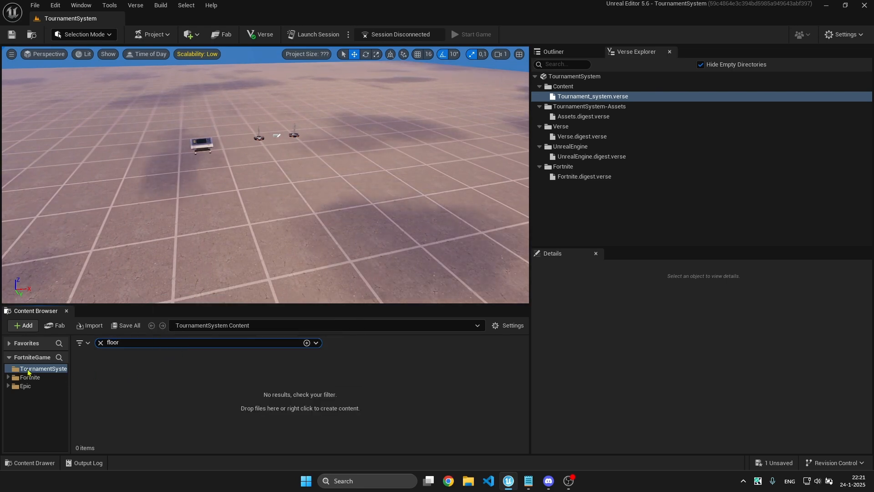
left_click(29, 377)
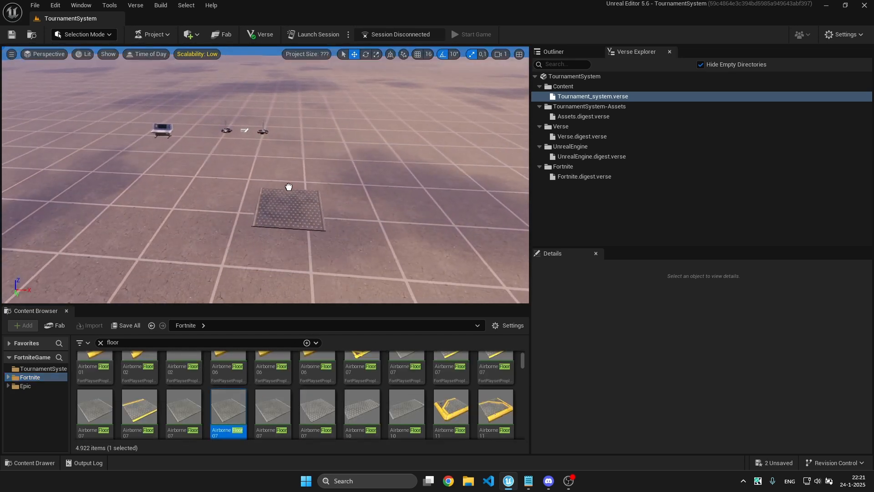
left_click(289, 200)
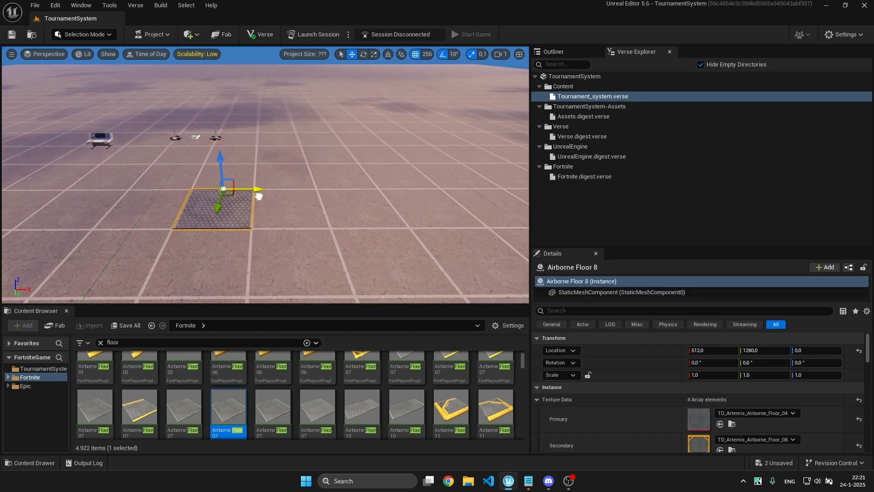
left_click_drag(220, 190, 345, 190)
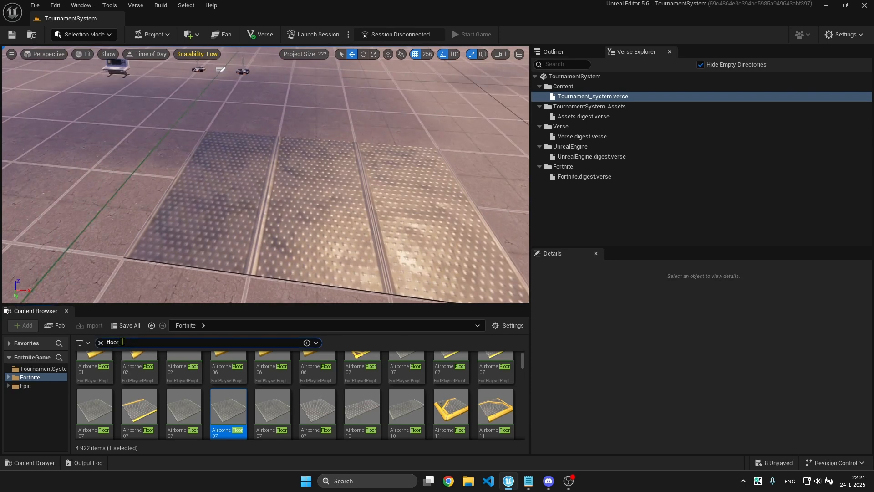
- Place two Teleporter devices on the floor, naming them top2 and second
type("teleport")
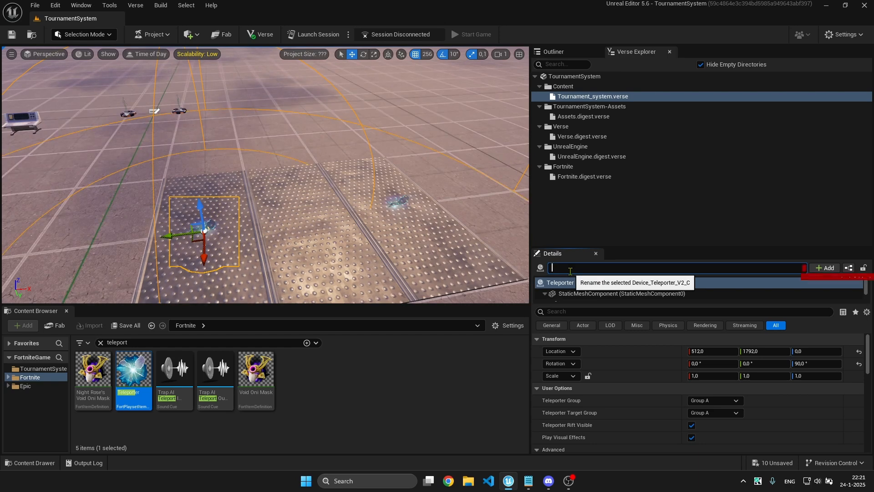
type("top2")
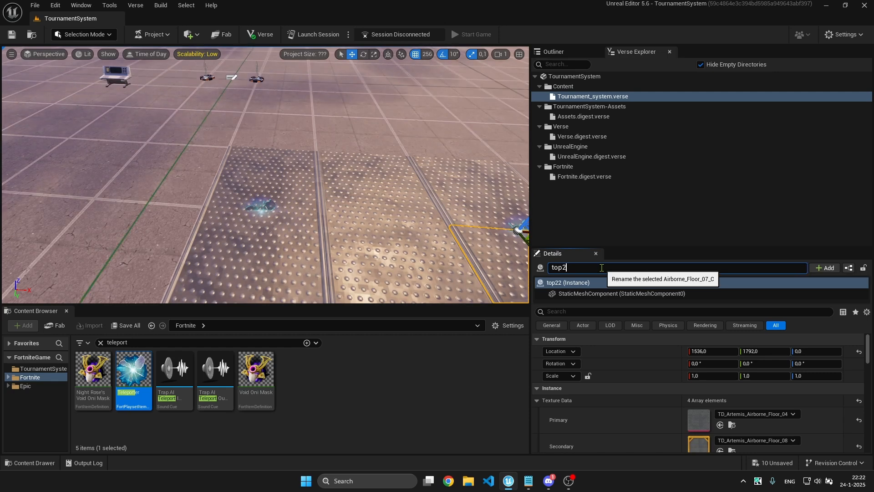
type("second")
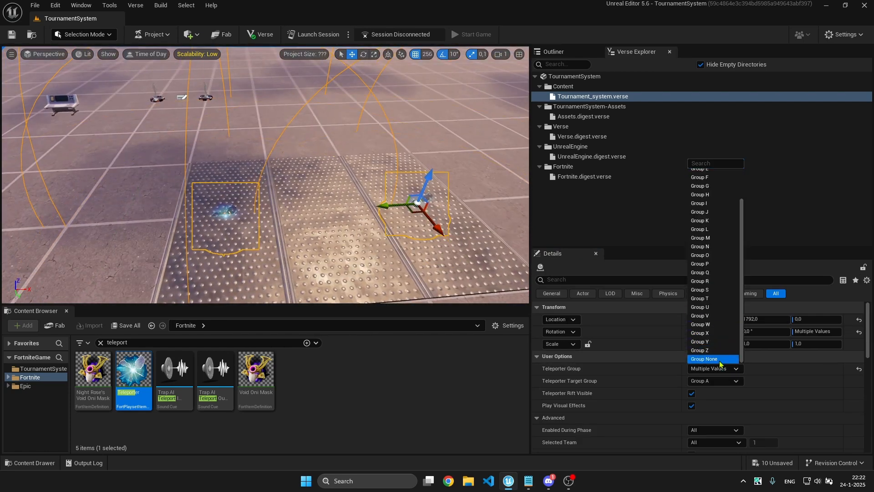
- Set both teleporters to Group None with Rift Visible and visual/sound effects turned off
left_click(704, 358)
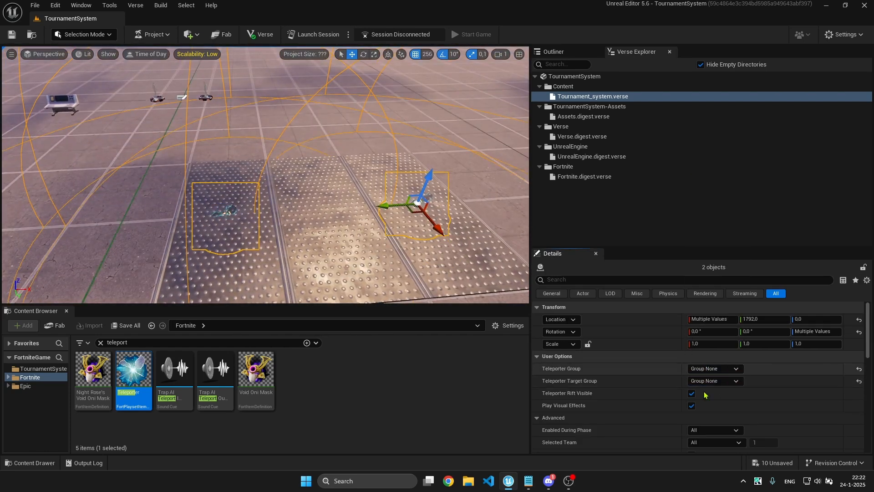
left_click(691, 393)
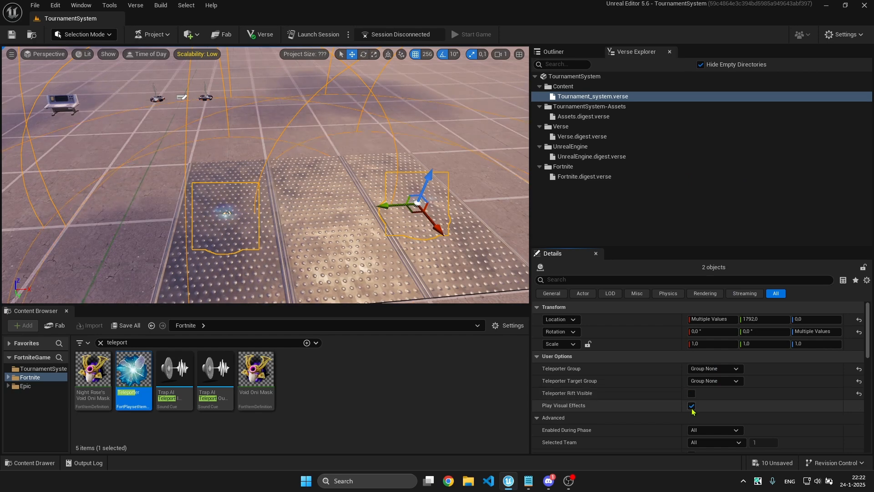
scroll("down", 3)
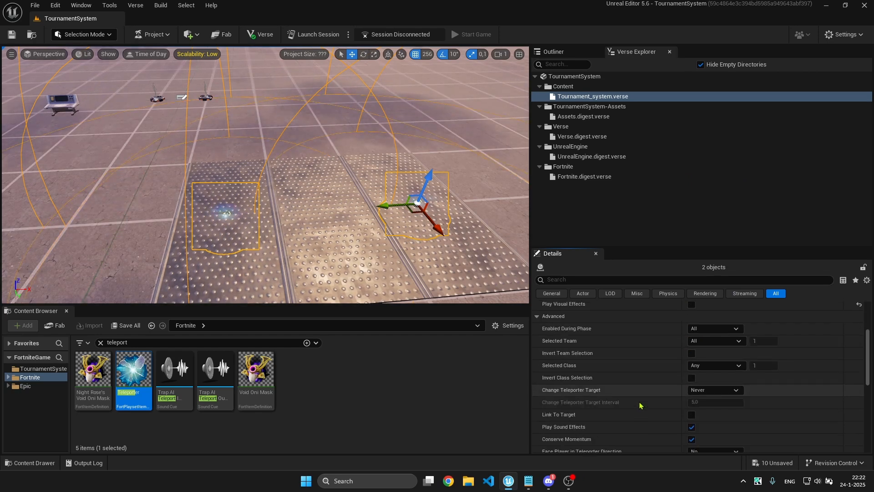
scroll("down", 3)
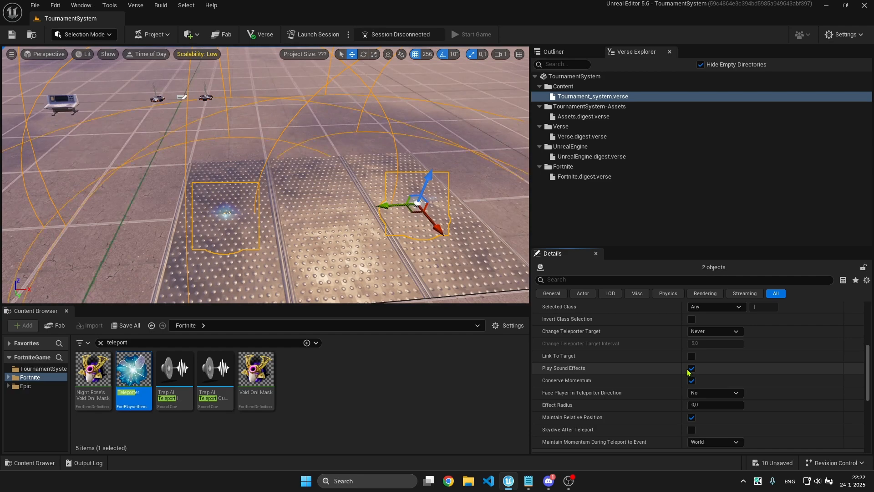
left_click(692, 368)
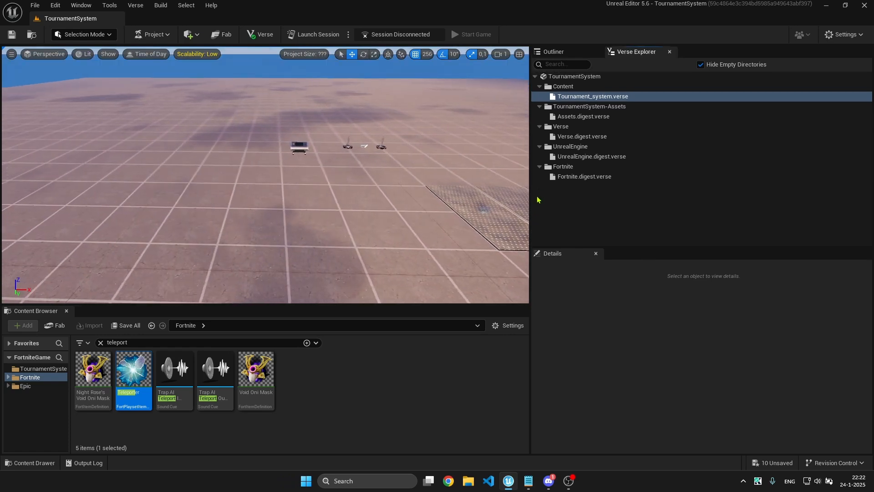
- Alt-drag copies of floor tiles and teleporters to form additional arenas, then list level actors
left_click(286, 168)
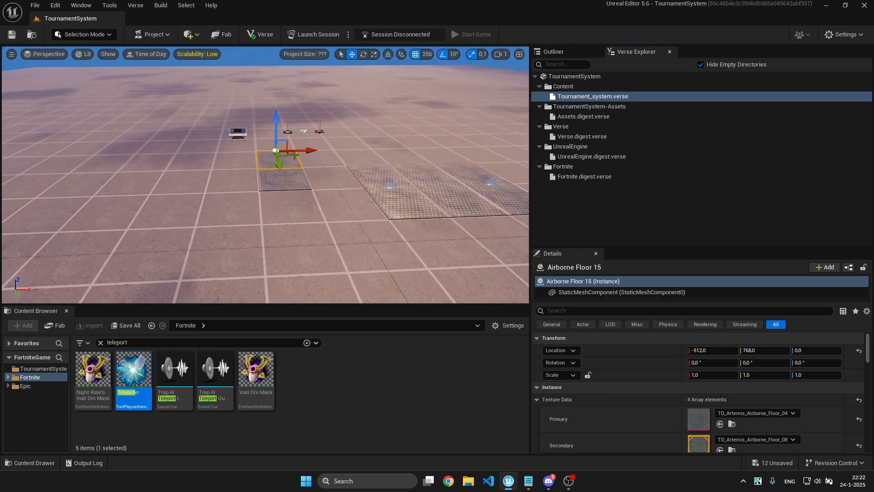
left_click_drag(276, 150, 233, 181)
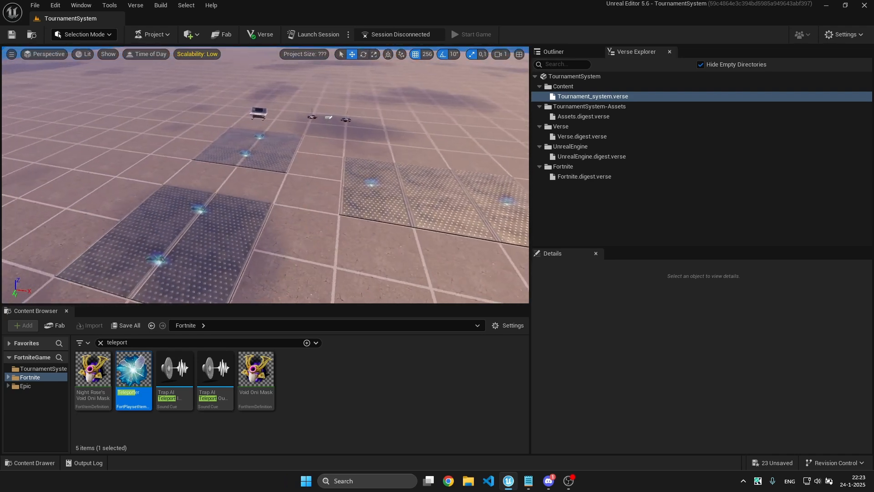
left_click(323, 122)
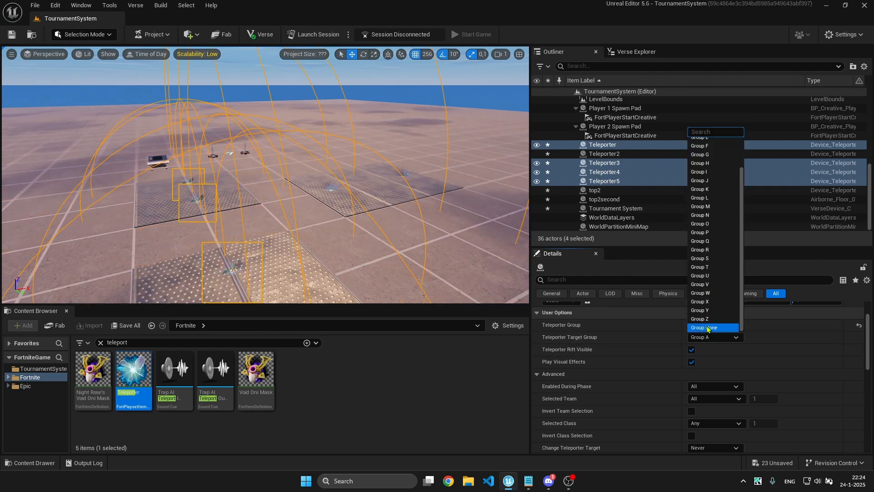
- Set Teleporter, Teleporter3, Teleporter4 and Teleporter5 to Group None, then select Tournament System
left_click(704, 326)
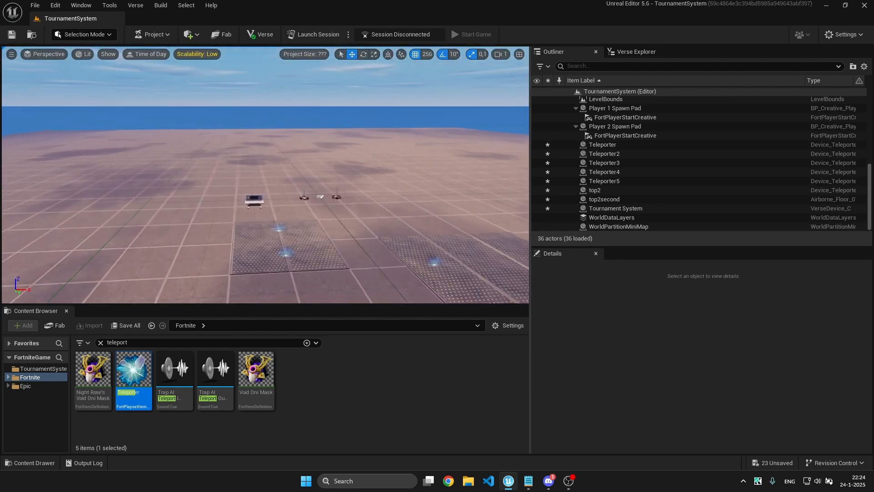
left_click(615, 207)
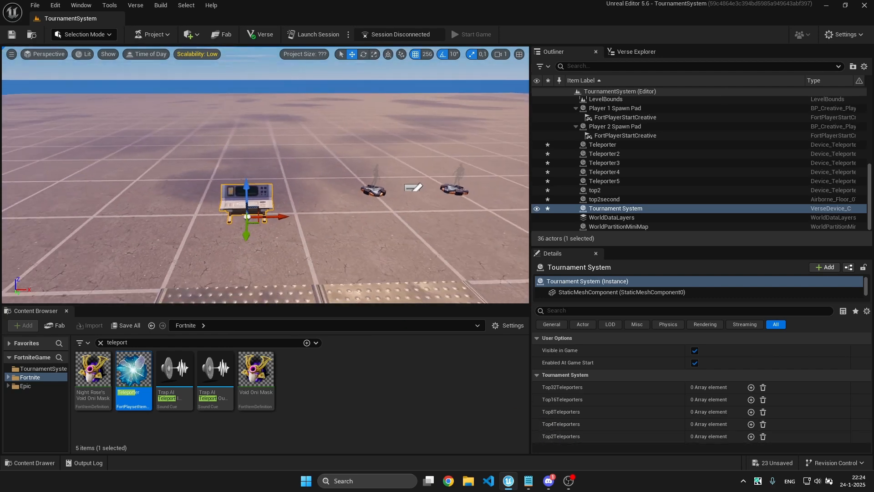
- Add two Top2 and four Top4 teleporter entries, assigning a teleporter to the first Top4 entry
left_click(748, 436)
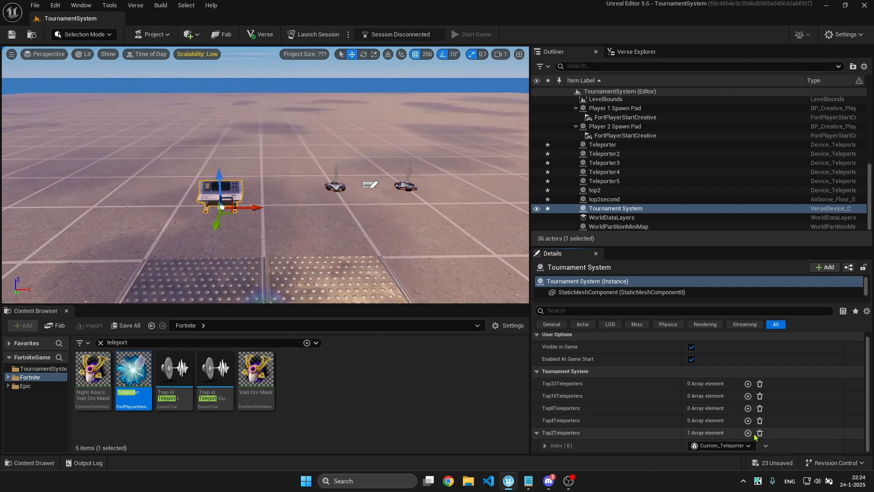
left_click(746, 432)
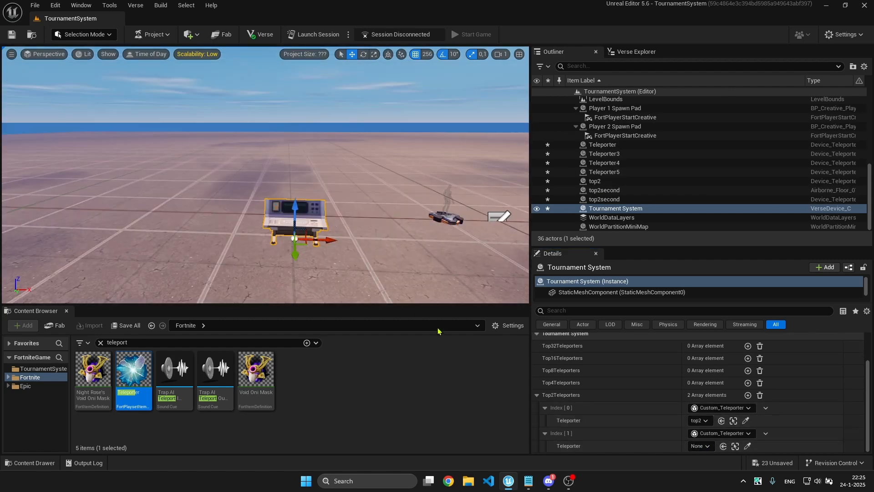
left_click(698, 446)
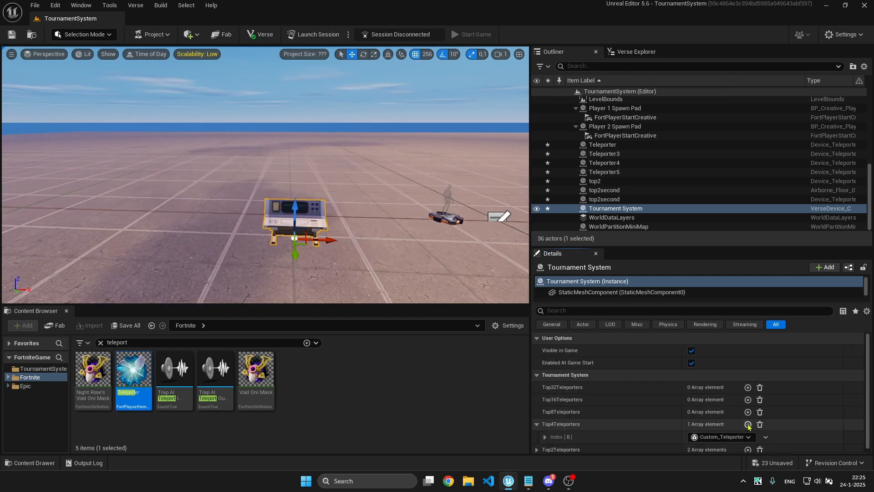
left_click(747, 423)
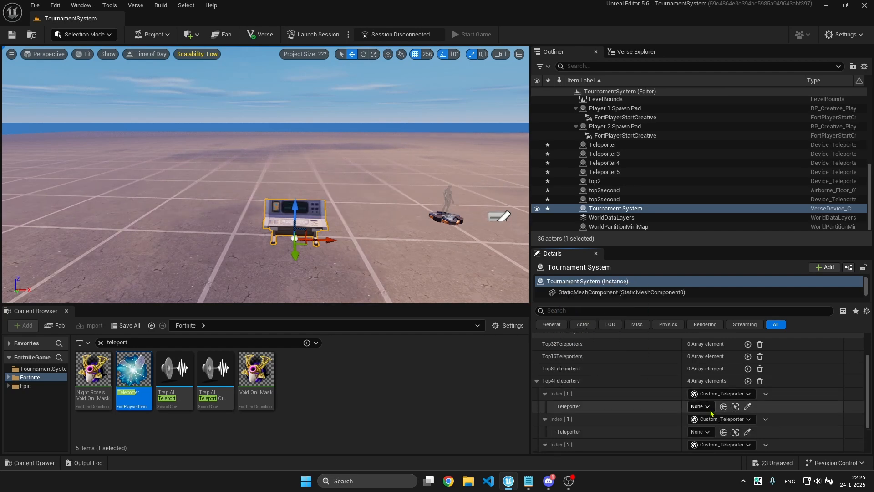
left_click(699, 406)
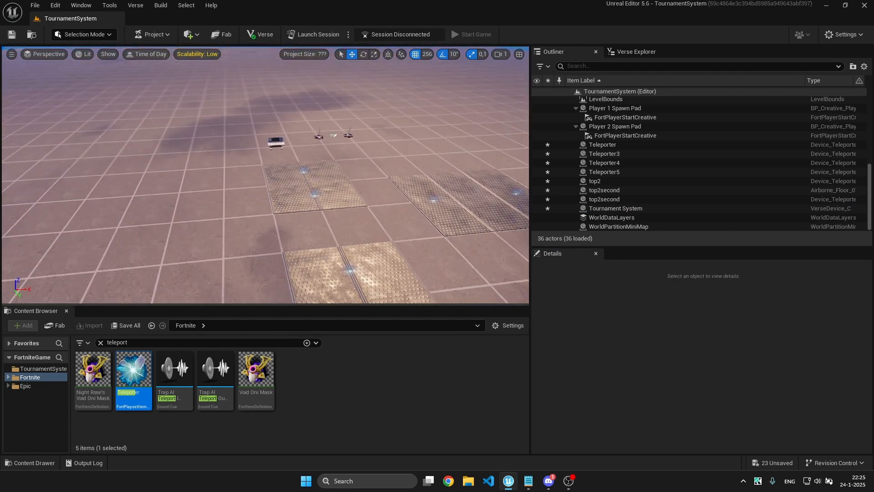
left_click(614, 208)
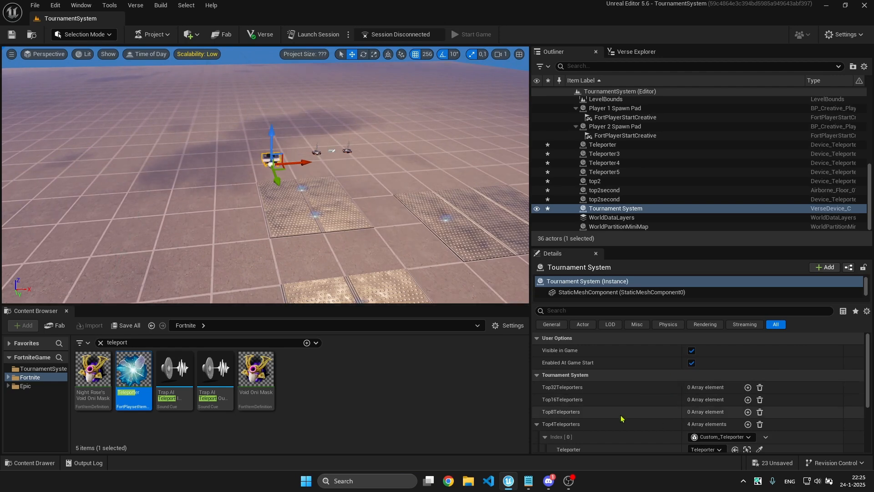